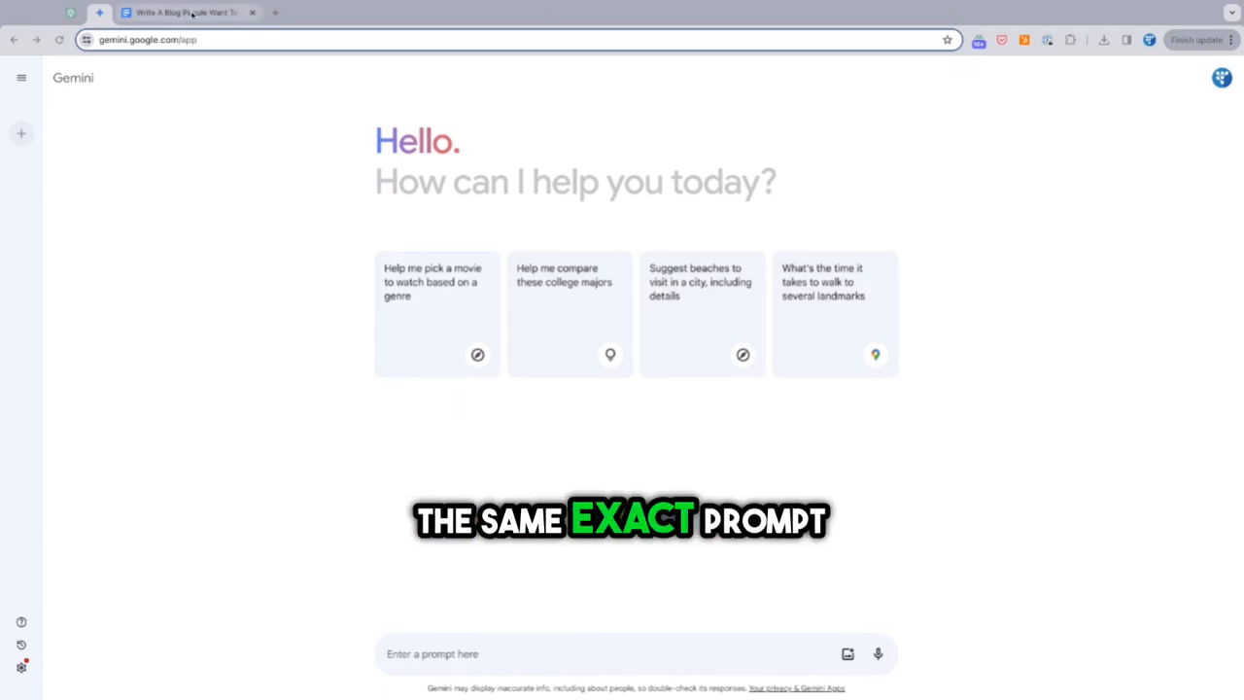
- Enter the real-estate blog-article prompt about Likely.AI and commission structure into Gemini's prompt box
{"action": "left_click", "coordinate": [194, 12]}
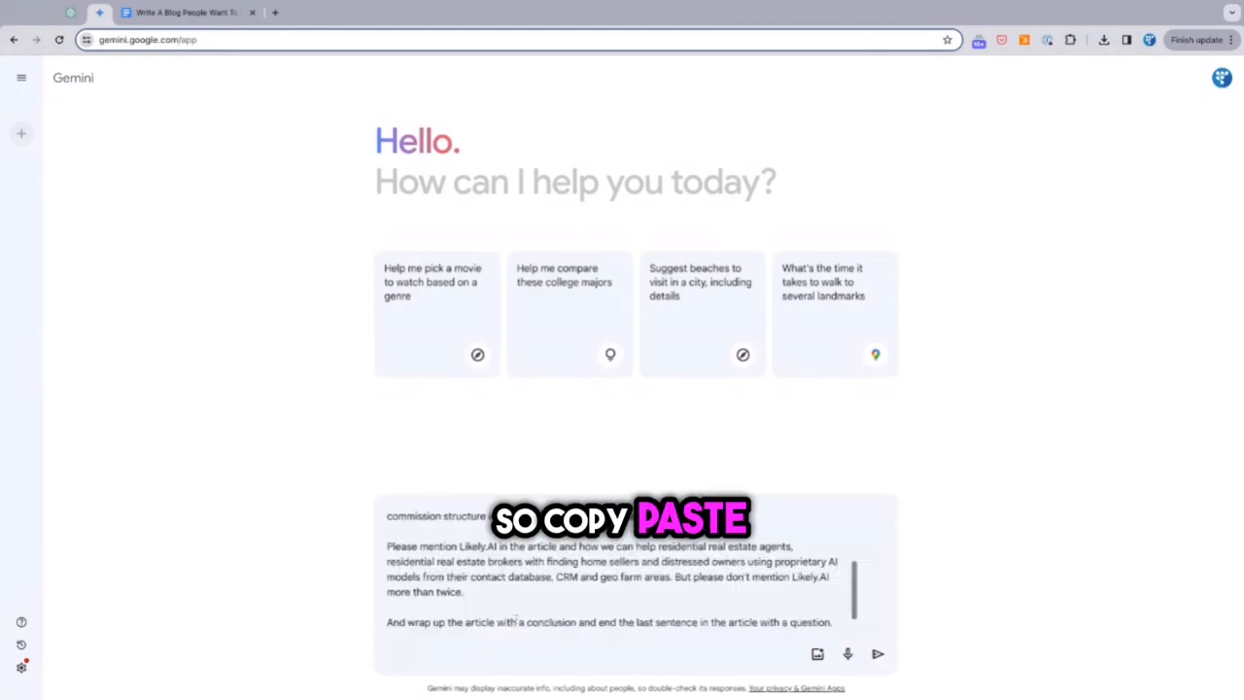
- Submit the prompt and read through Gemini's 'Keller Williams Settles Commission Lawsuits' article
{"action": "left_click", "coordinate": [886, 653]}
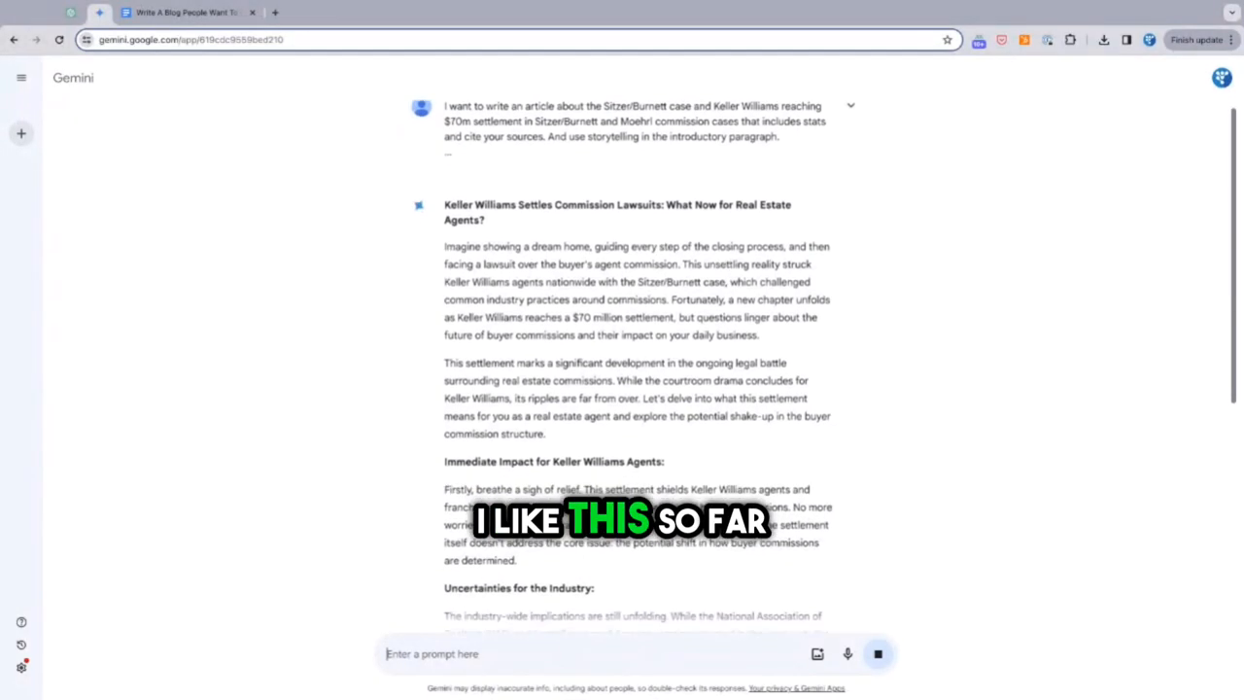
{"action": "scroll", "scroll_direction": "down", "scroll_amount": 3}
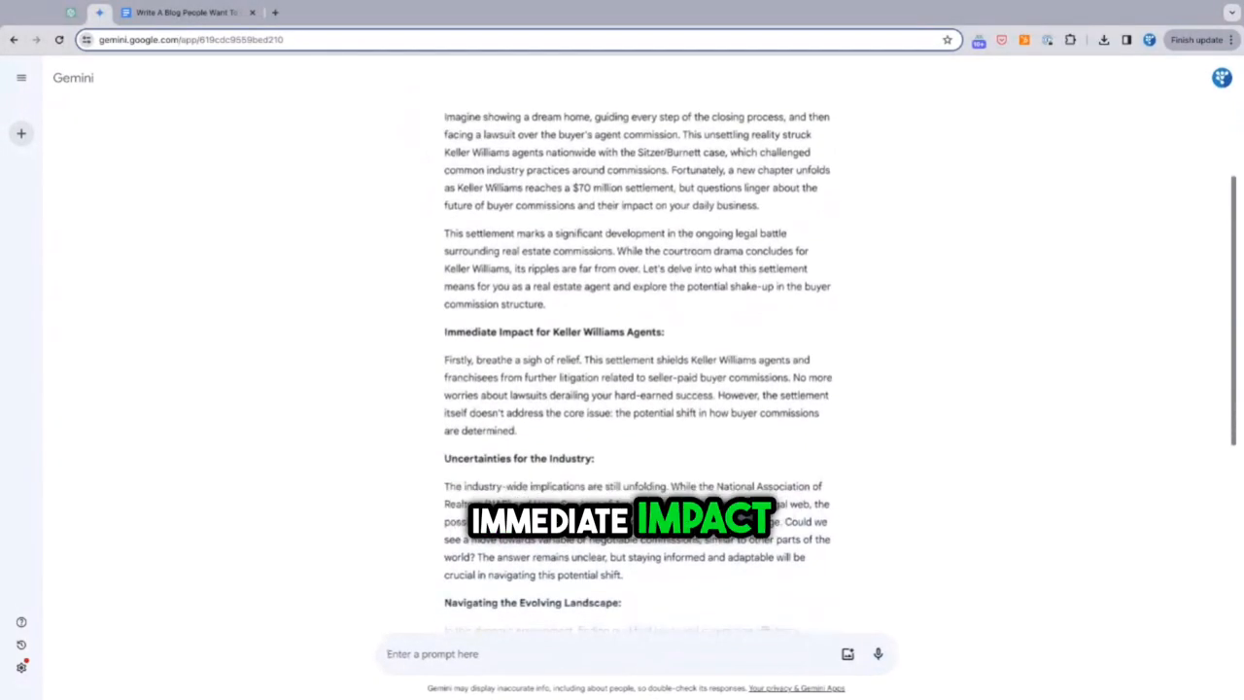
{"action": "scroll", "scroll_direction": "down", "scroll_amount": 3}
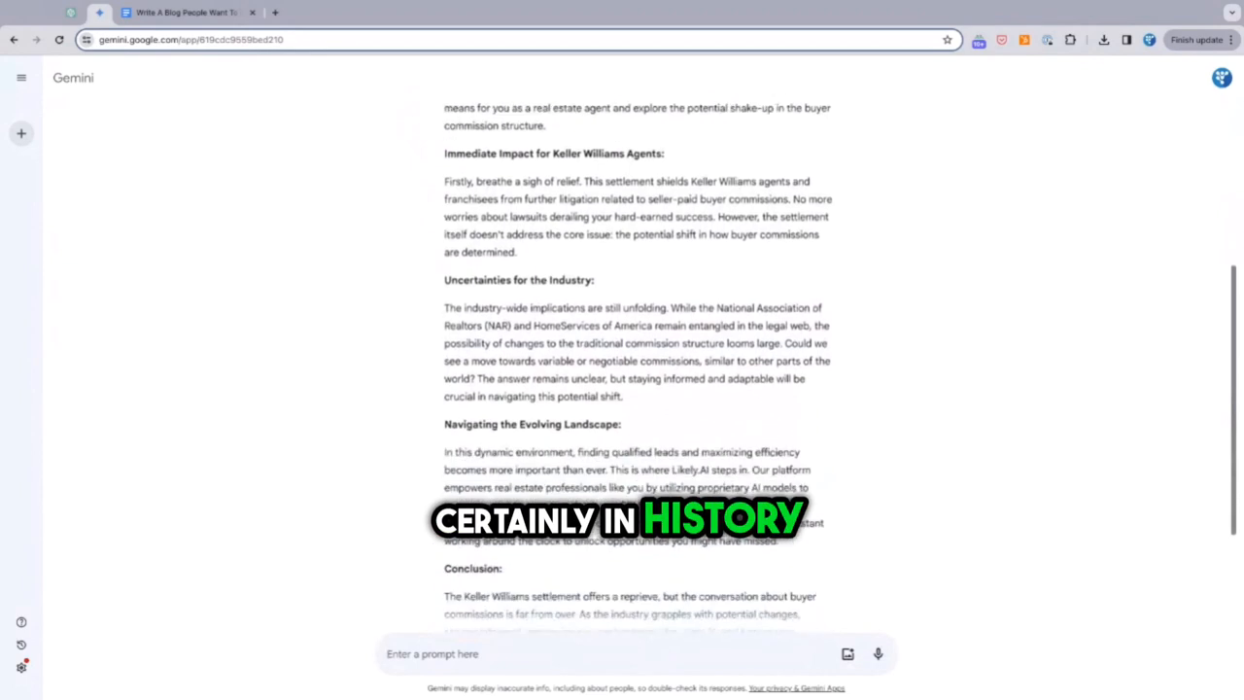
{"action": "scroll", "scroll_direction": "down", "scroll_amount": 3}
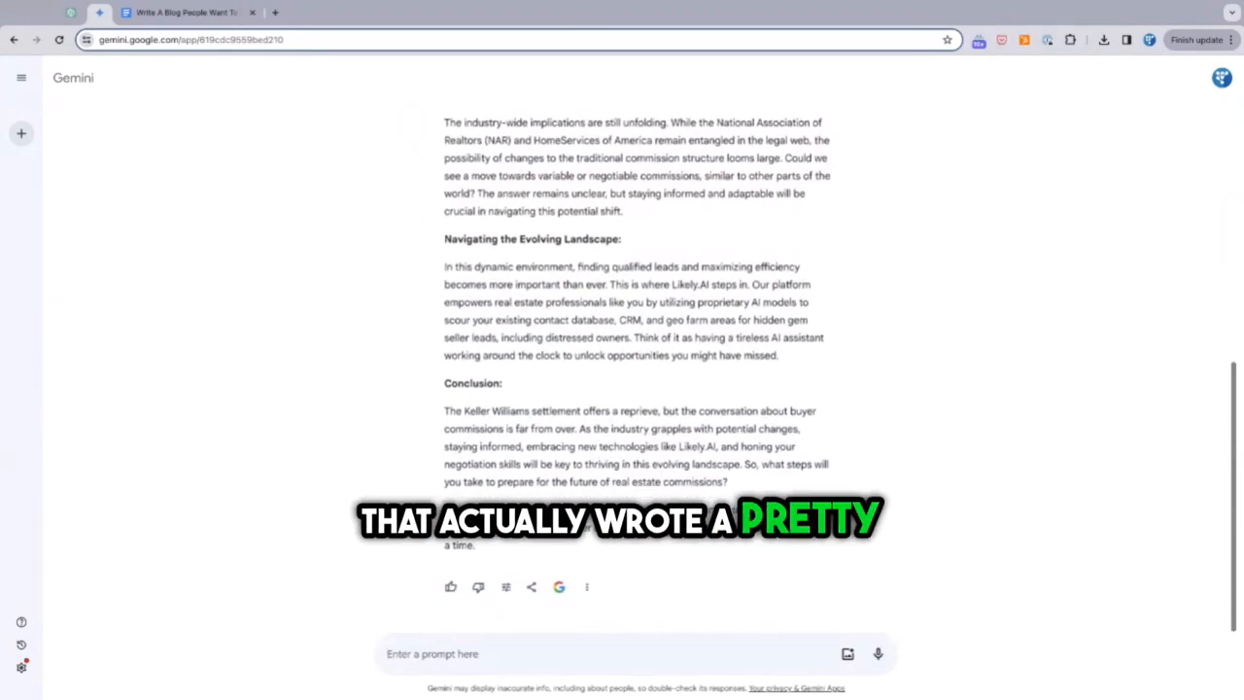
{"action": "scroll", "scroll_direction": "up", "scroll_amount": 3}
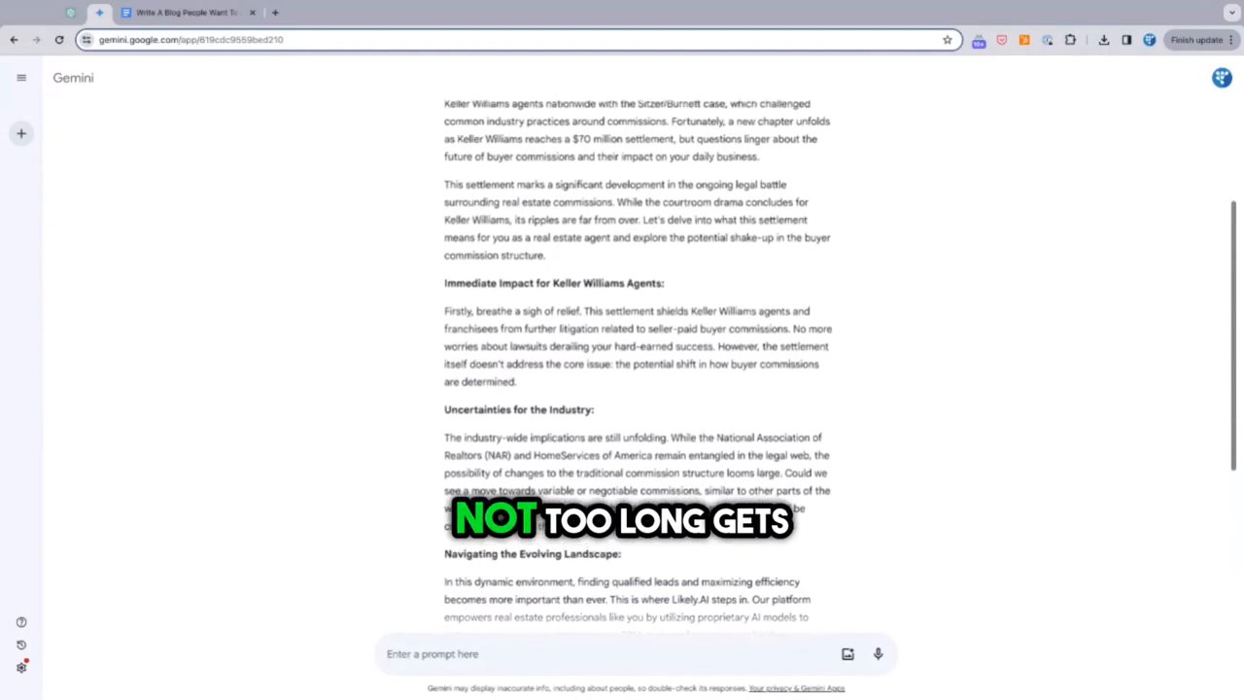
{"action": "scroll", "scroll_direction": "down", "scroll_amount": 3}
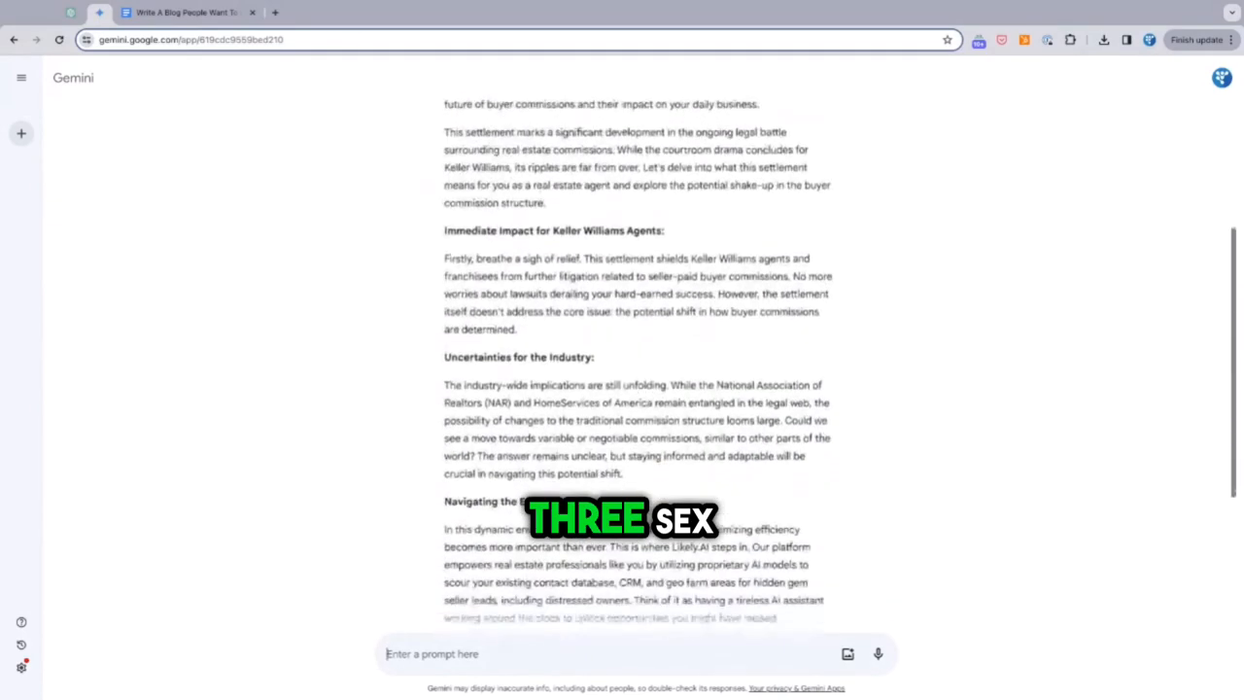
{"action": "scroll", "scroll_direction": "down", "scroll_amount": 3}
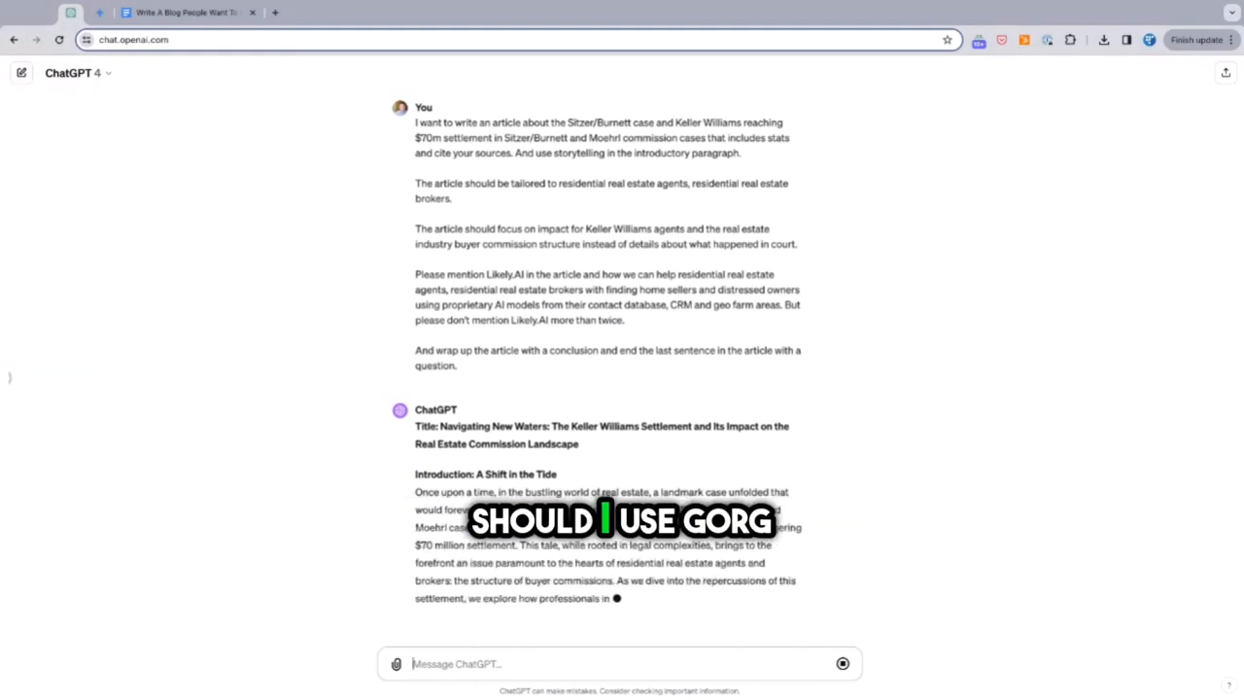
- Scroll through ChatGPT's 'Navigating New Waters' draft covering intro, agent impact and statistics
{"action": "scroll", "scroll_direction": "down", "scroll_amount": 3}
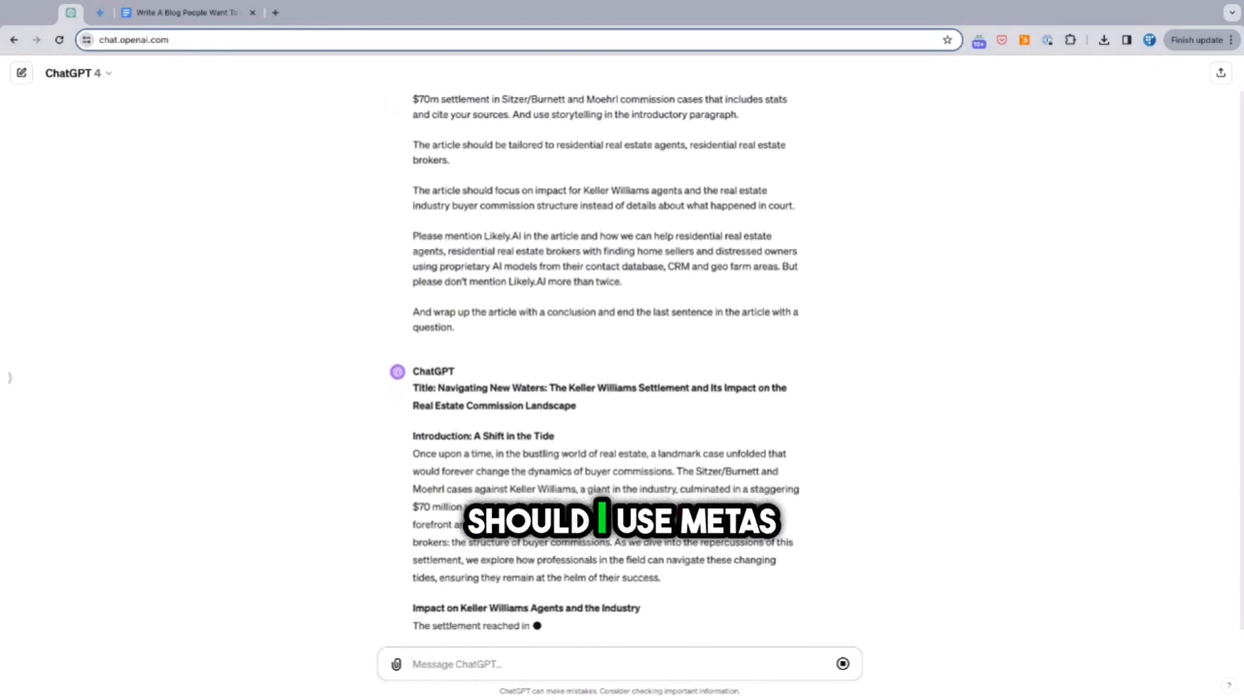
{"action": "scroll", "scroll_direction": "down", "scroll_amount": 3}
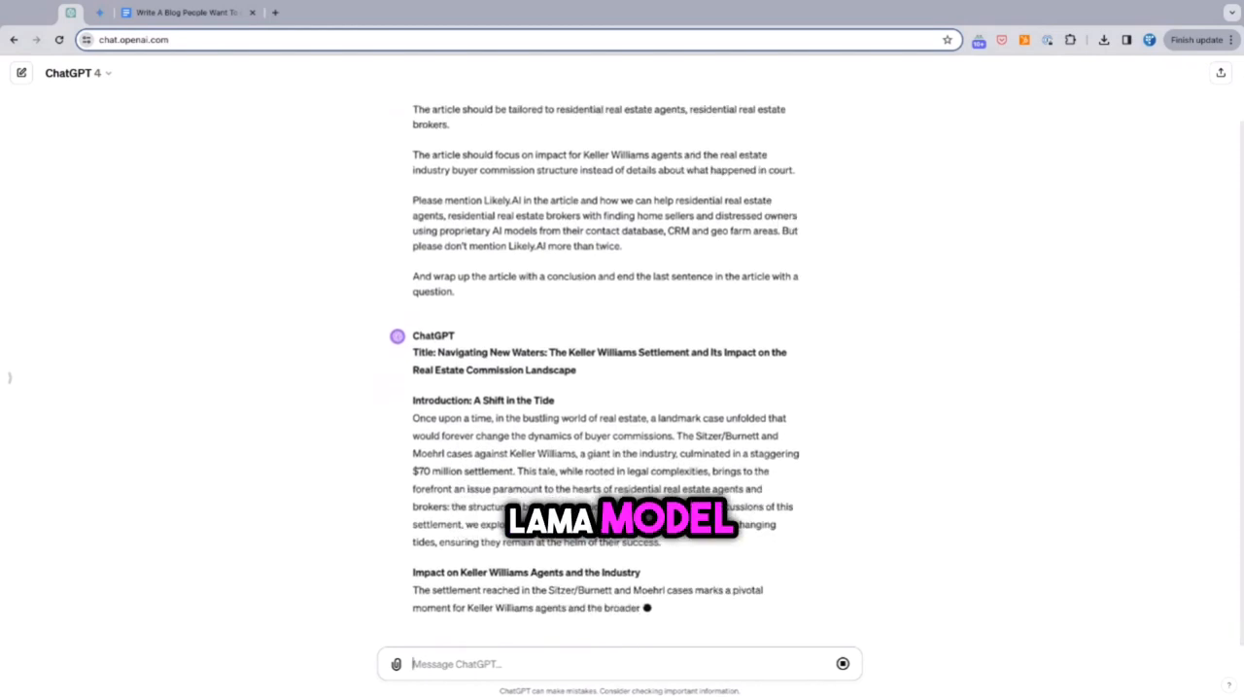
{"action": "scroll", "scroll_direction": "down", "scroll_amount": 3}
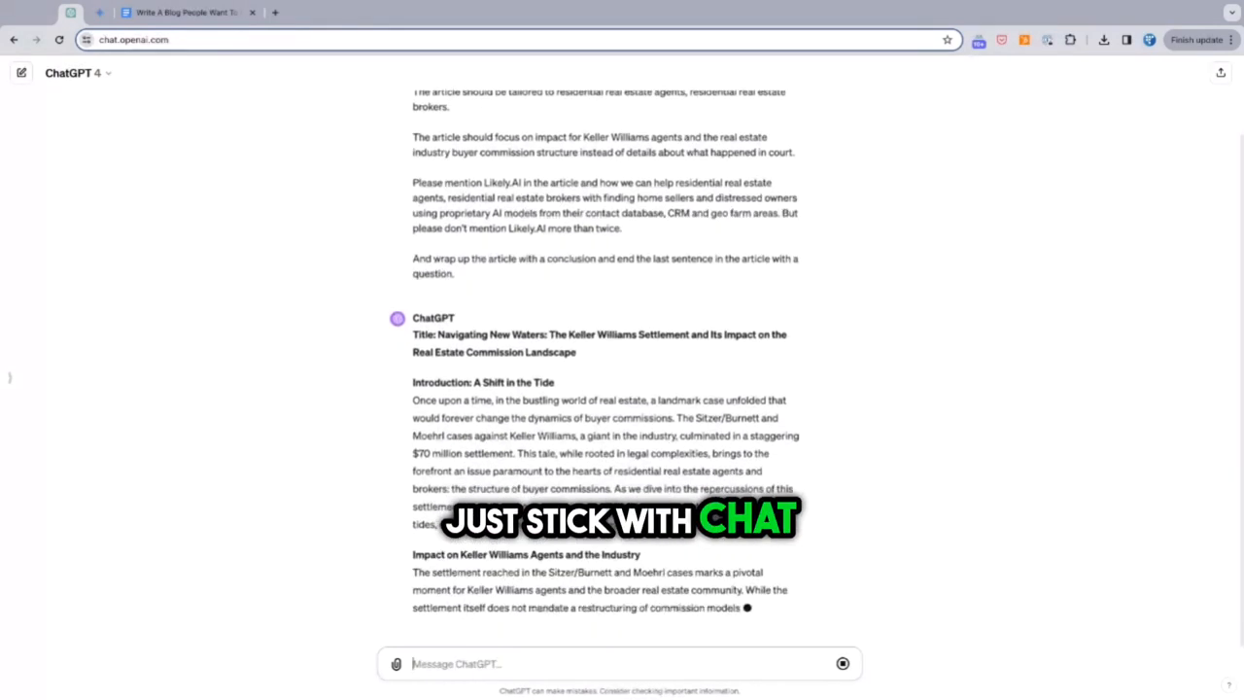
{"action": "scroll", "scroll_direction": "down", "scroll_amount": 3}
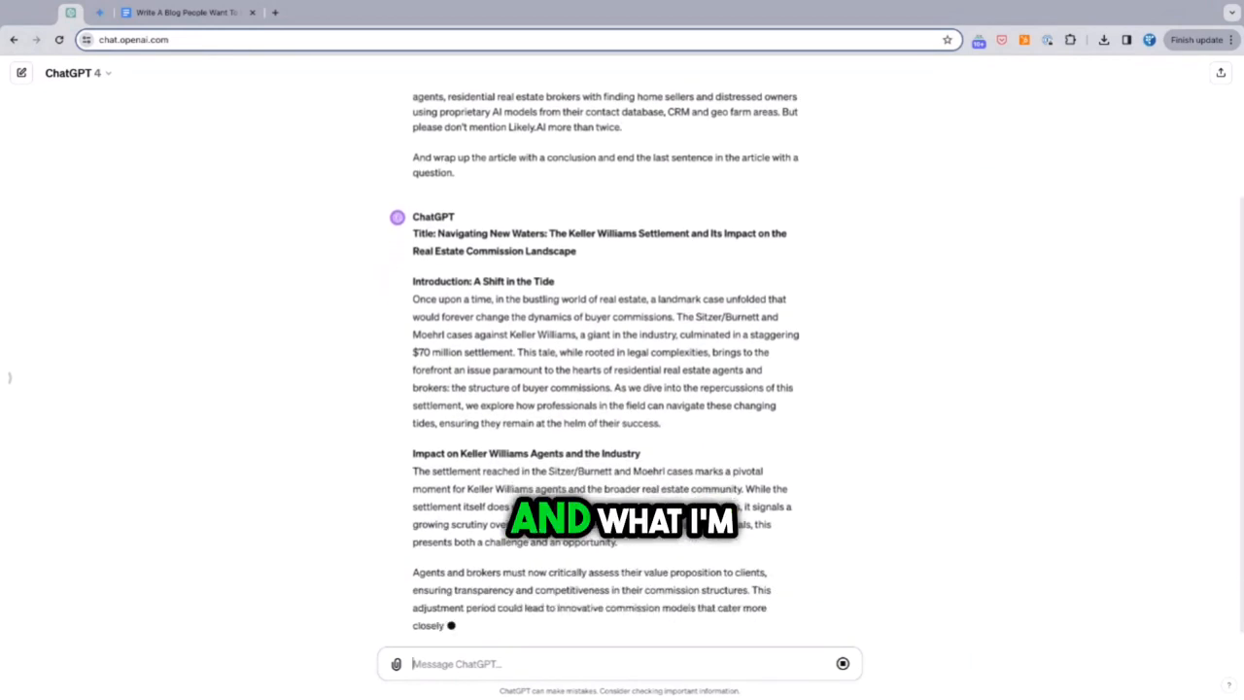
{"action": "scroll", "scroll_direction": "down", "scroll_amount": 3}
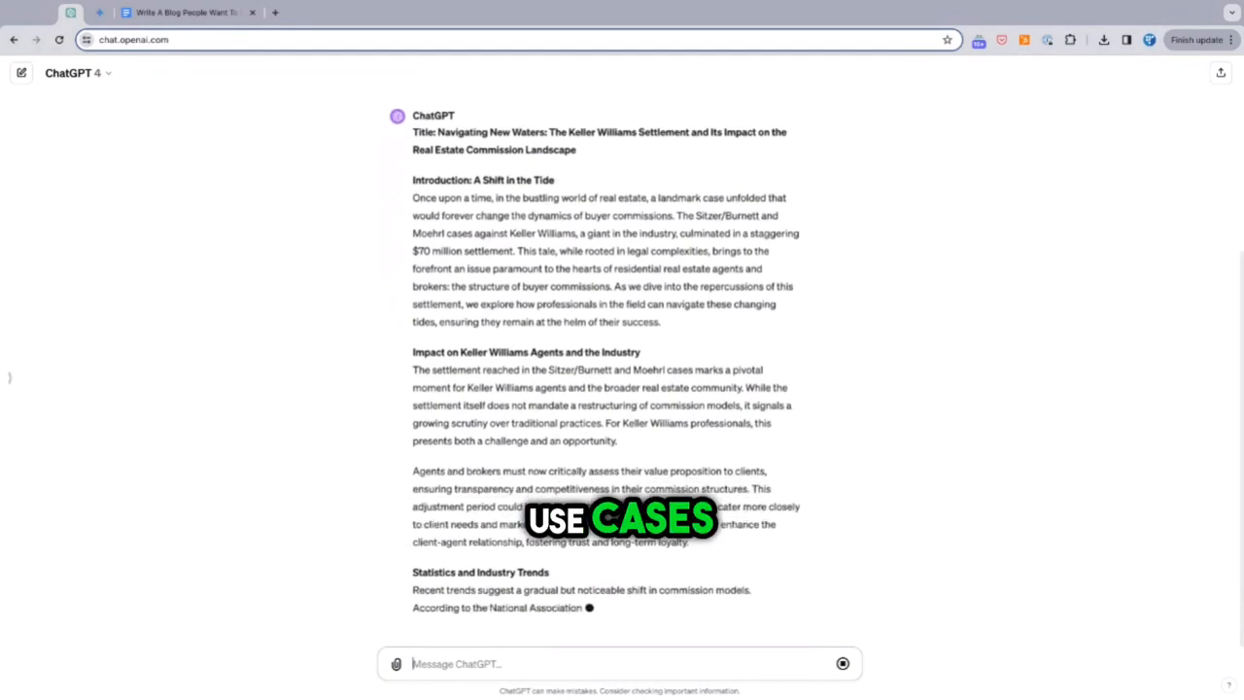
{"action": "scroll", "scroll_direction": "down", "scroll_amount": 3}
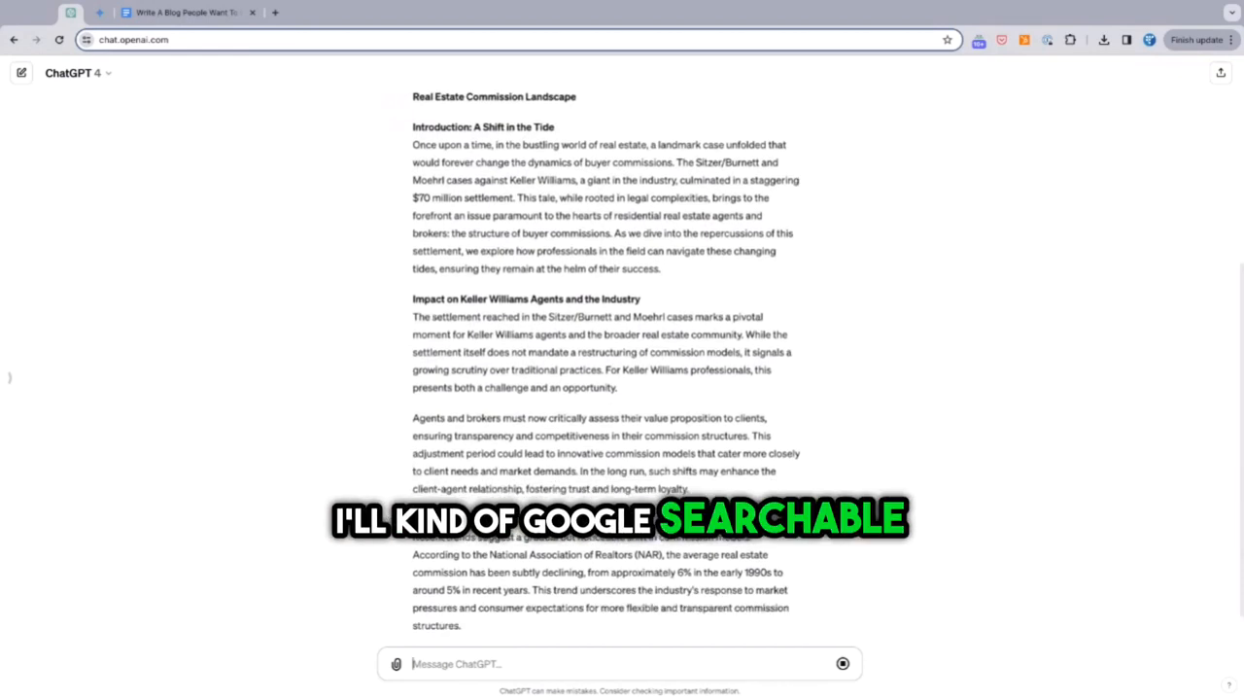
{"action": "scroll", "scroll_direction": "down", "scroll_amount": 3}
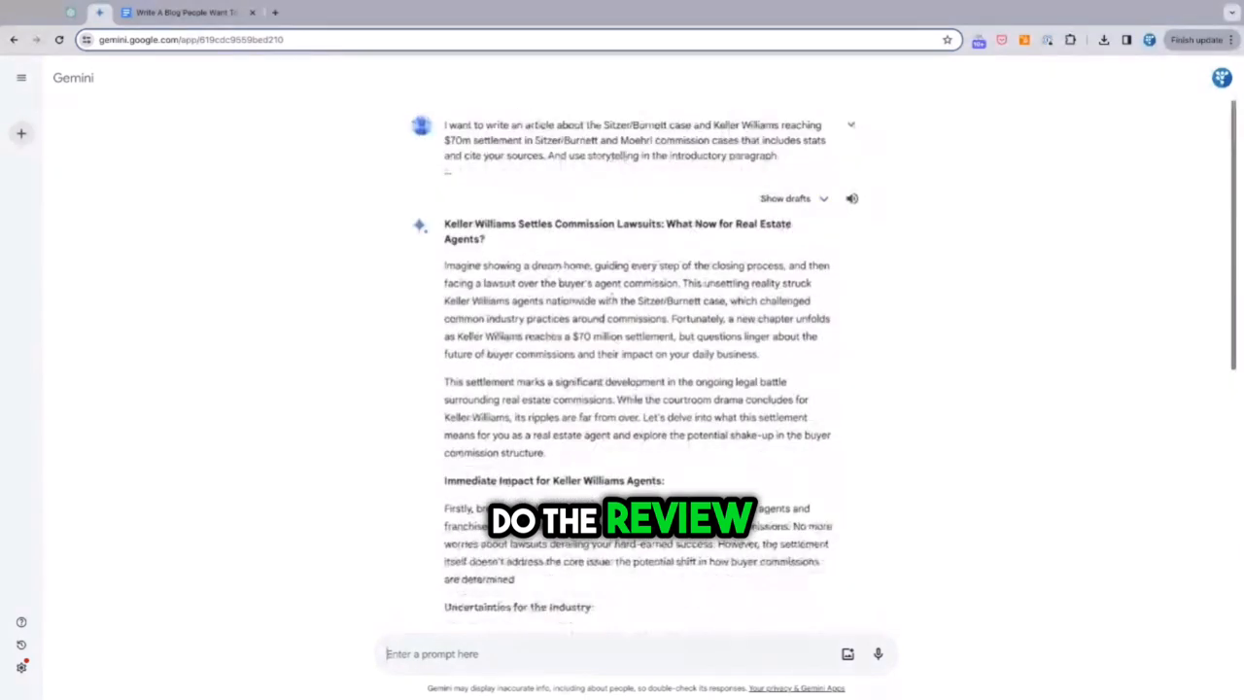
{"action": "scroll", "scroll_direction": "down", "scroll_amount": 3}
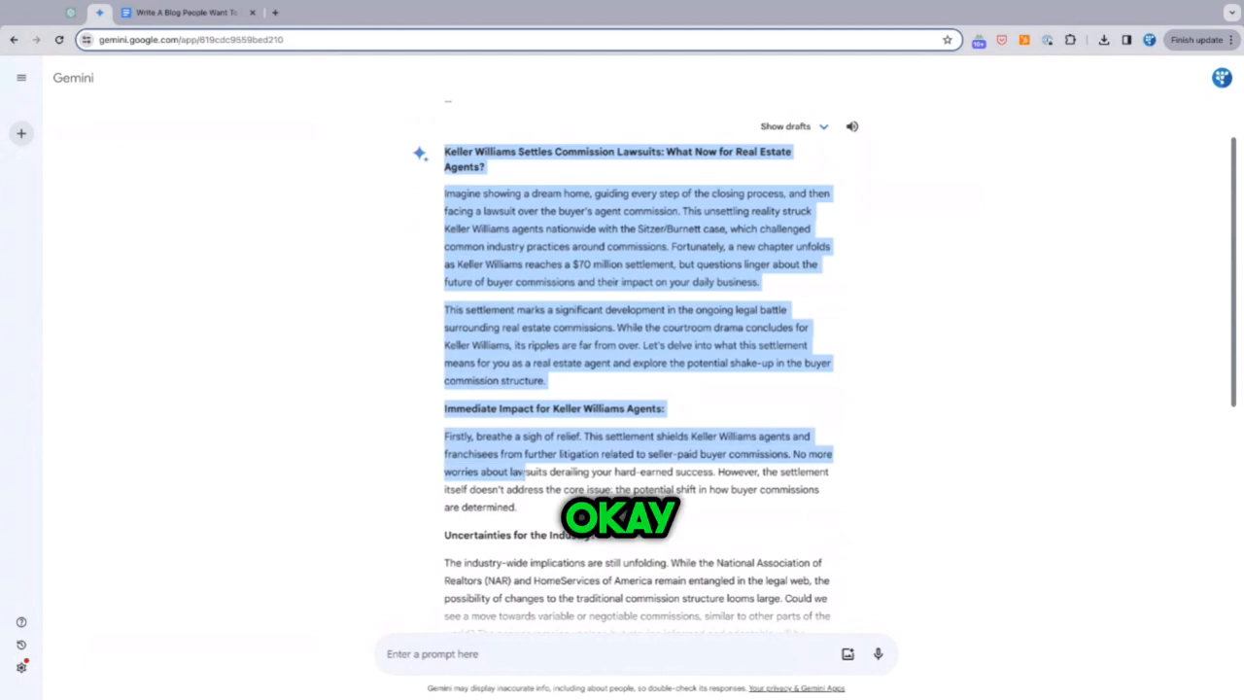
{"action": "scroll", "scroll_direction": "down", "scroll_amount": 3}
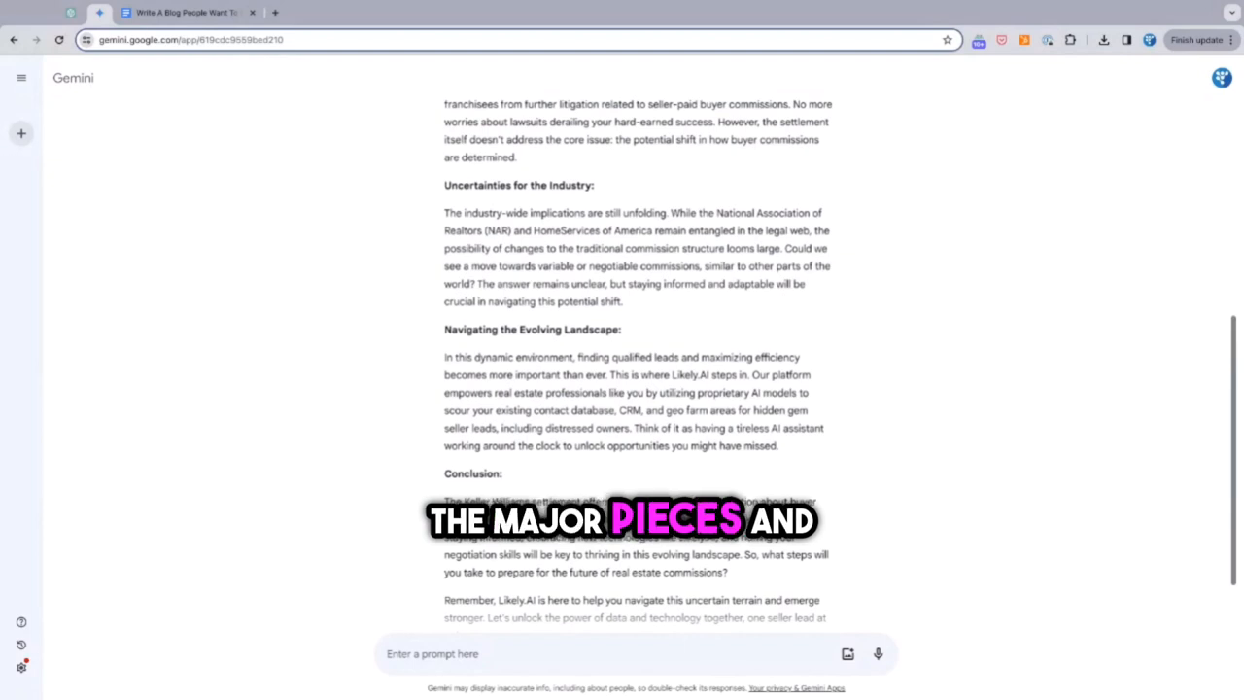
{"action": "scroll", "scroll_direction": "down", "scroll_amount": 3}
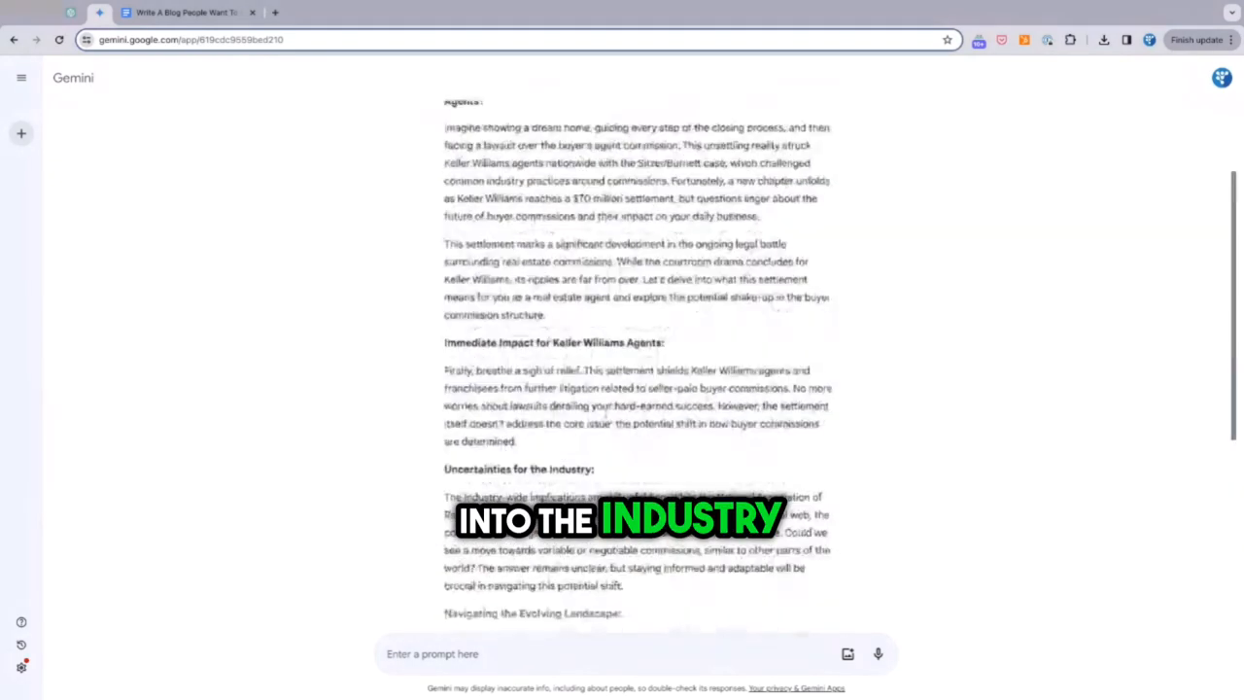
{"action": "scroll", "scroll_direction": "down", "scroll_amount": 3}
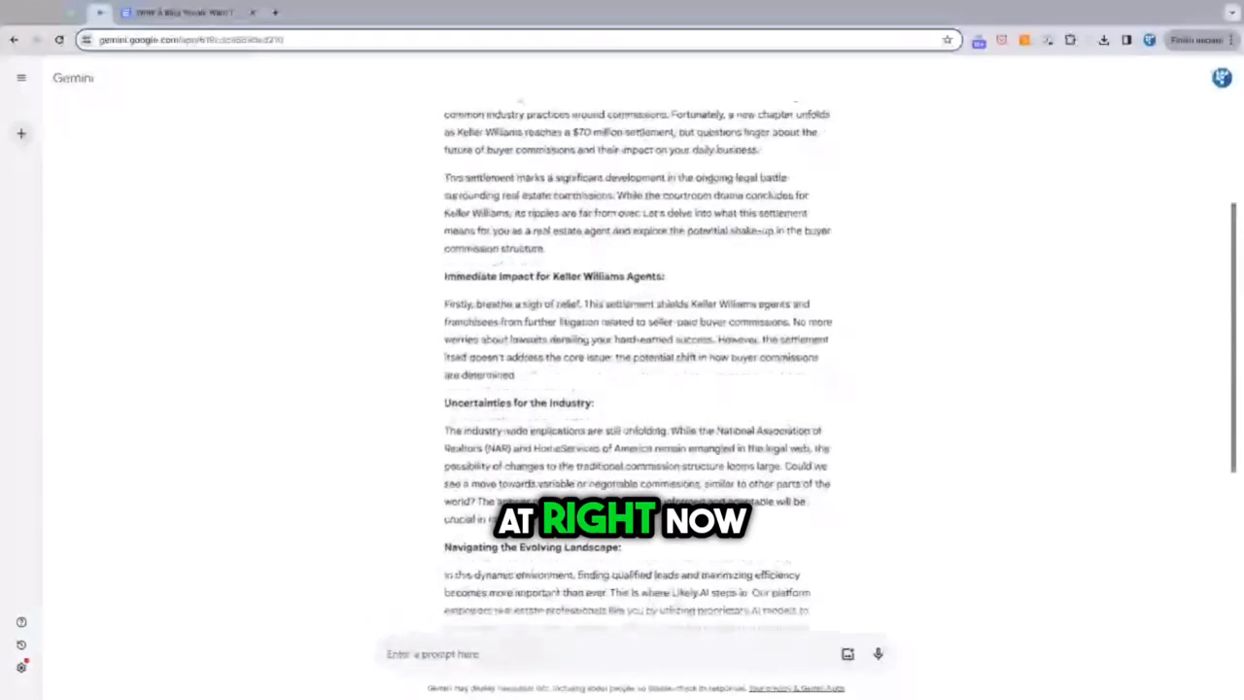
{"action": "scroll", "scroll_direction": "down", "scroll_amount": 3}
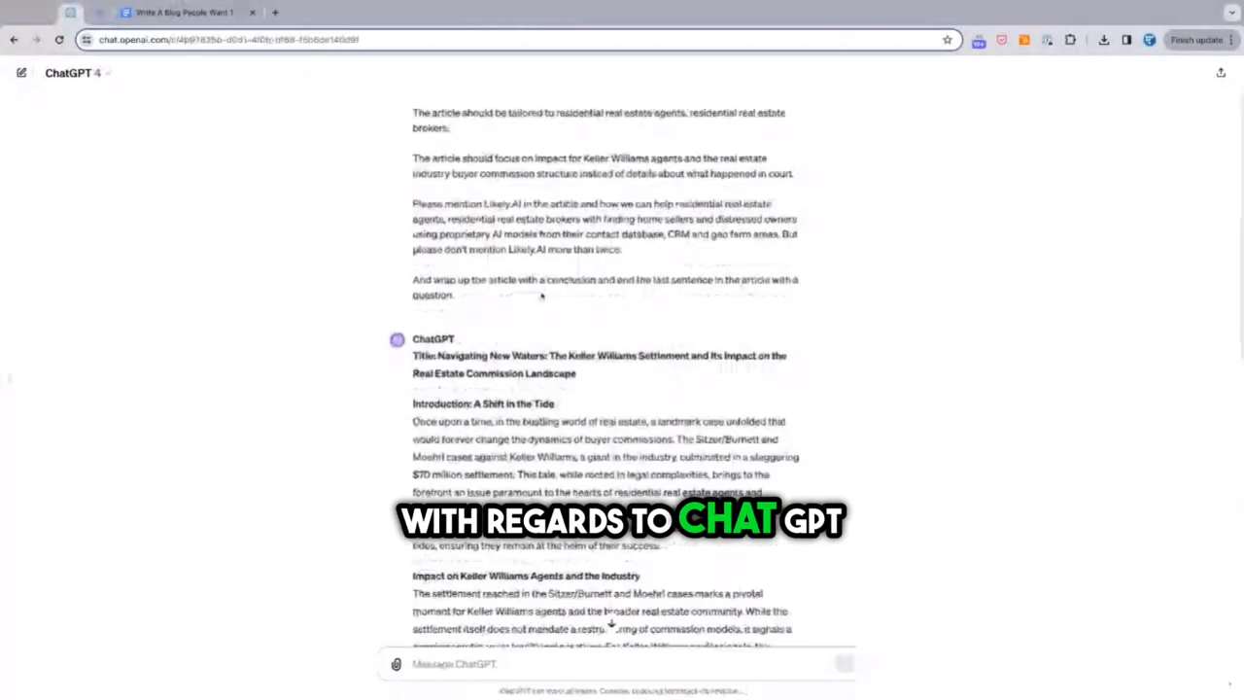
- Read ChatGPT's article to its conclusion and closing question, then return to Gemini's article
{"action": "scroll", "scroll_direction": "down", "scroll_amount": 3}
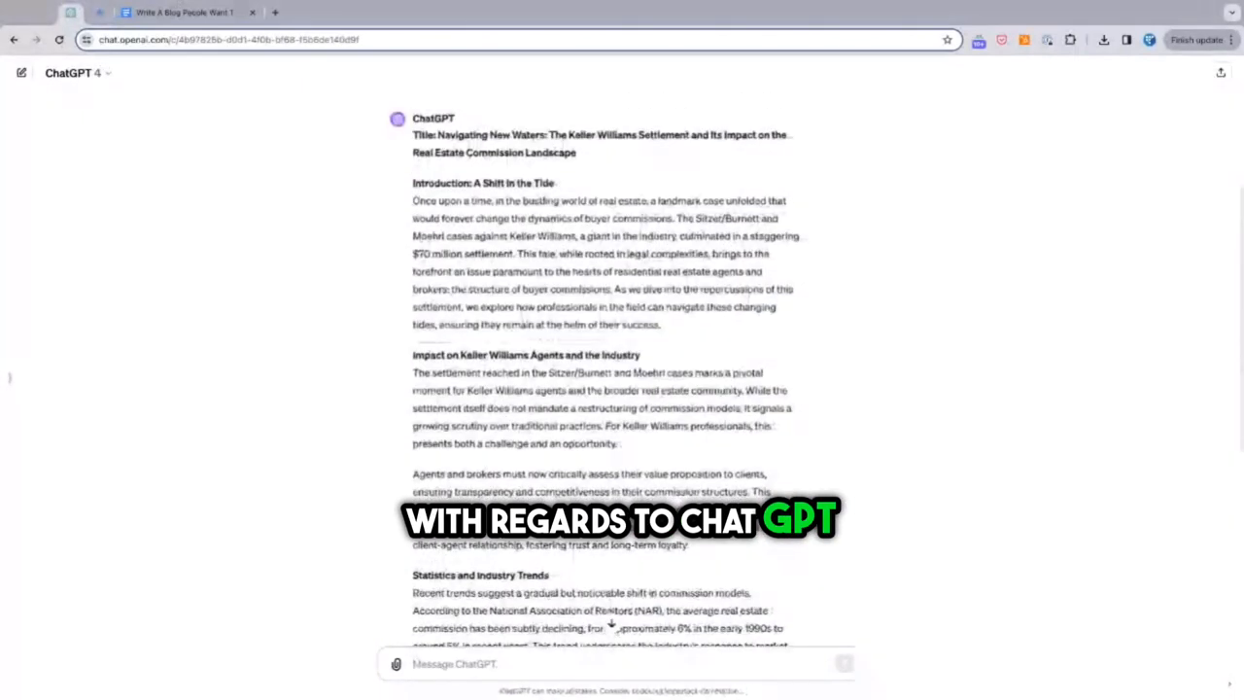
{"action": "scroll", "scroll_direction": "down", "scroll_amount": 3}
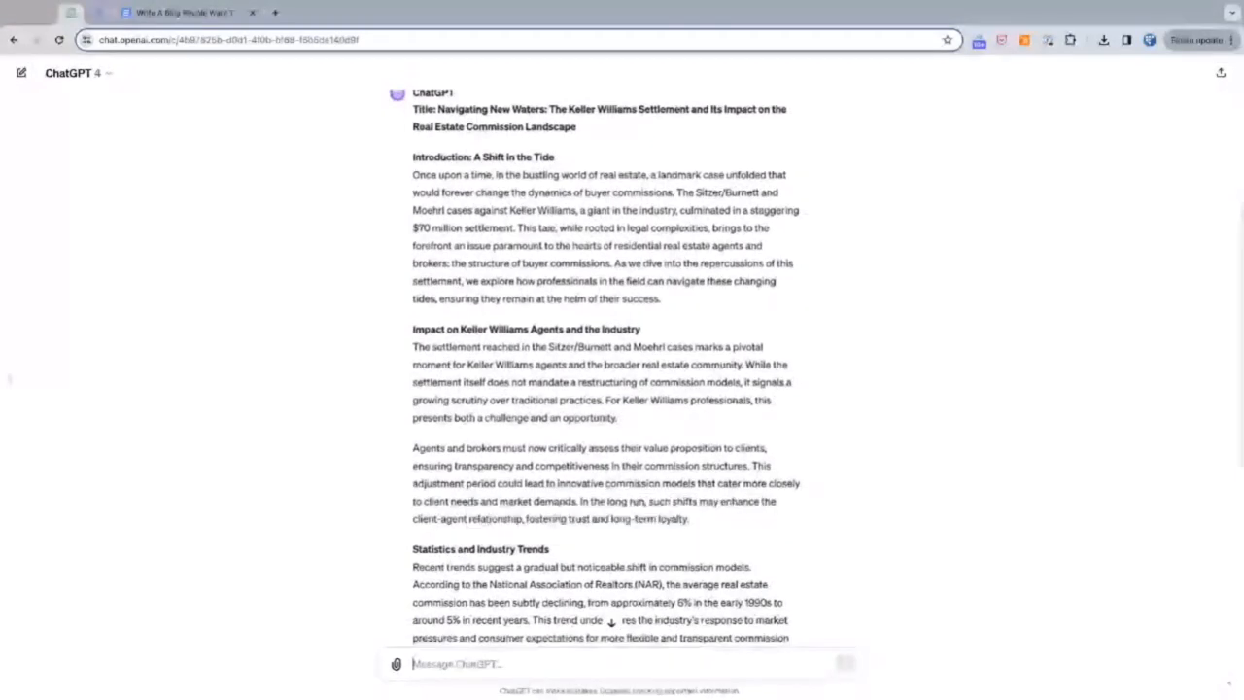
{"action": "scroll", "scroll_direction": "down", "scroll_amount": 3}
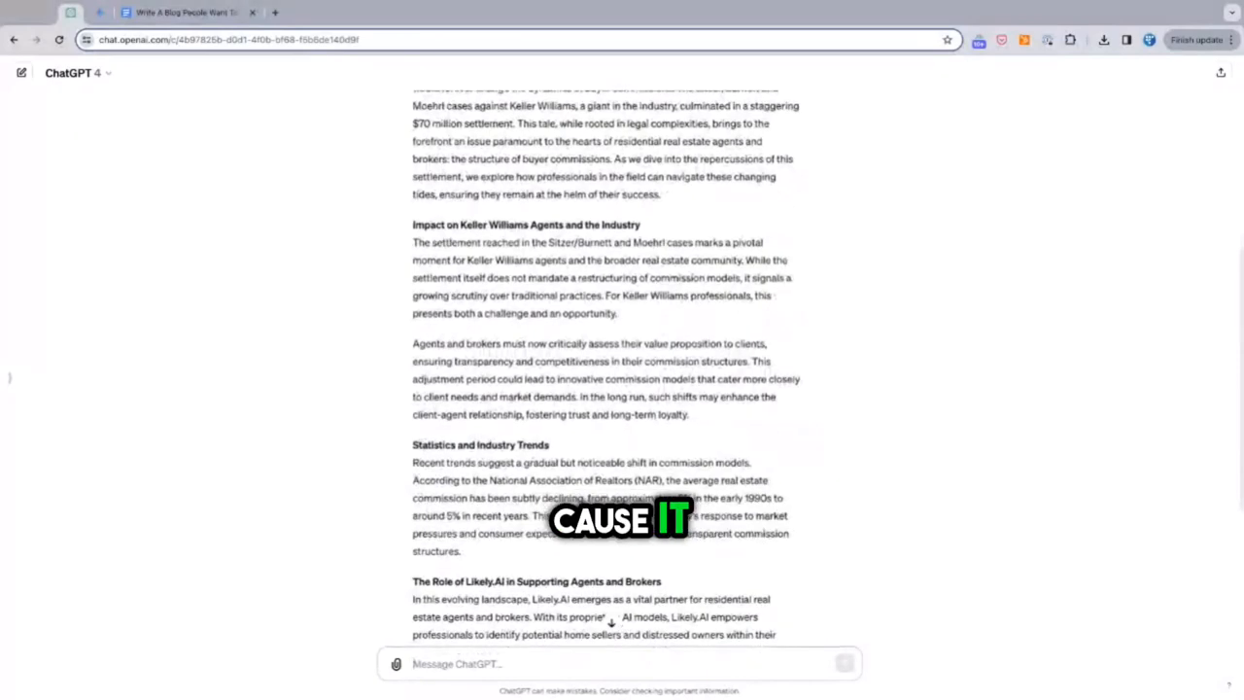
{"action": "scroll", "scroll_direction": "down", "scroll_amount": 3}
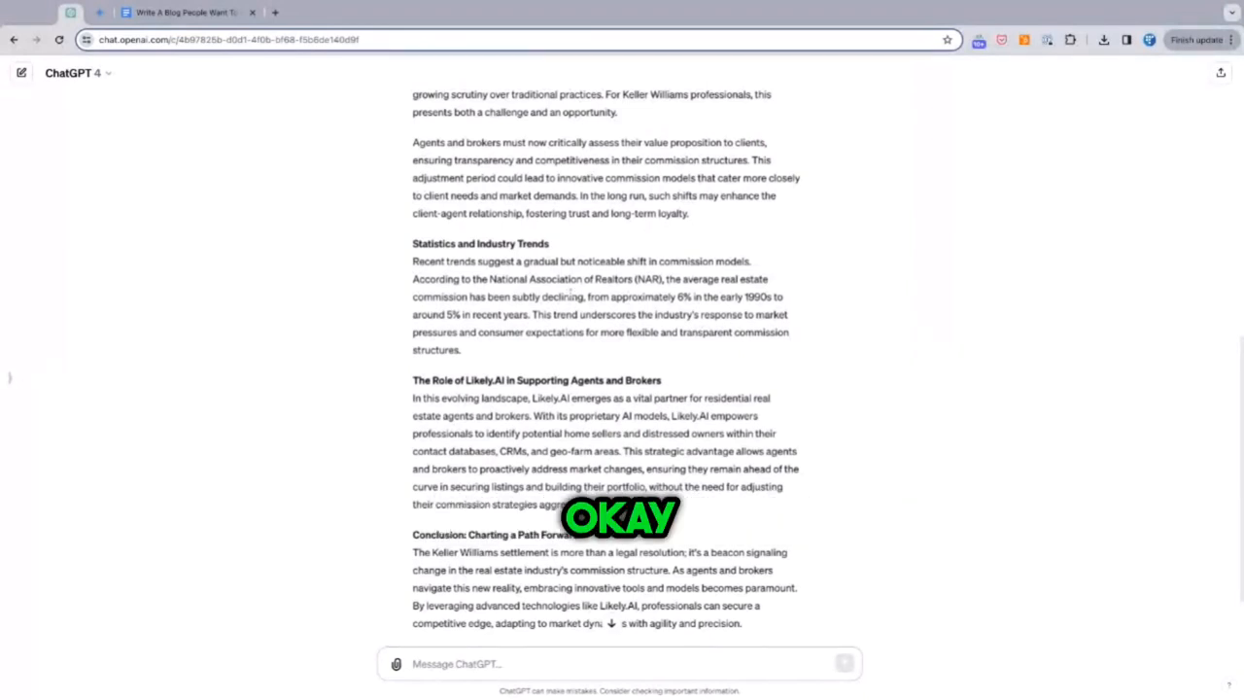
{"action": "scroll", "scroll_direction": "down", "scroll_amount": 3}
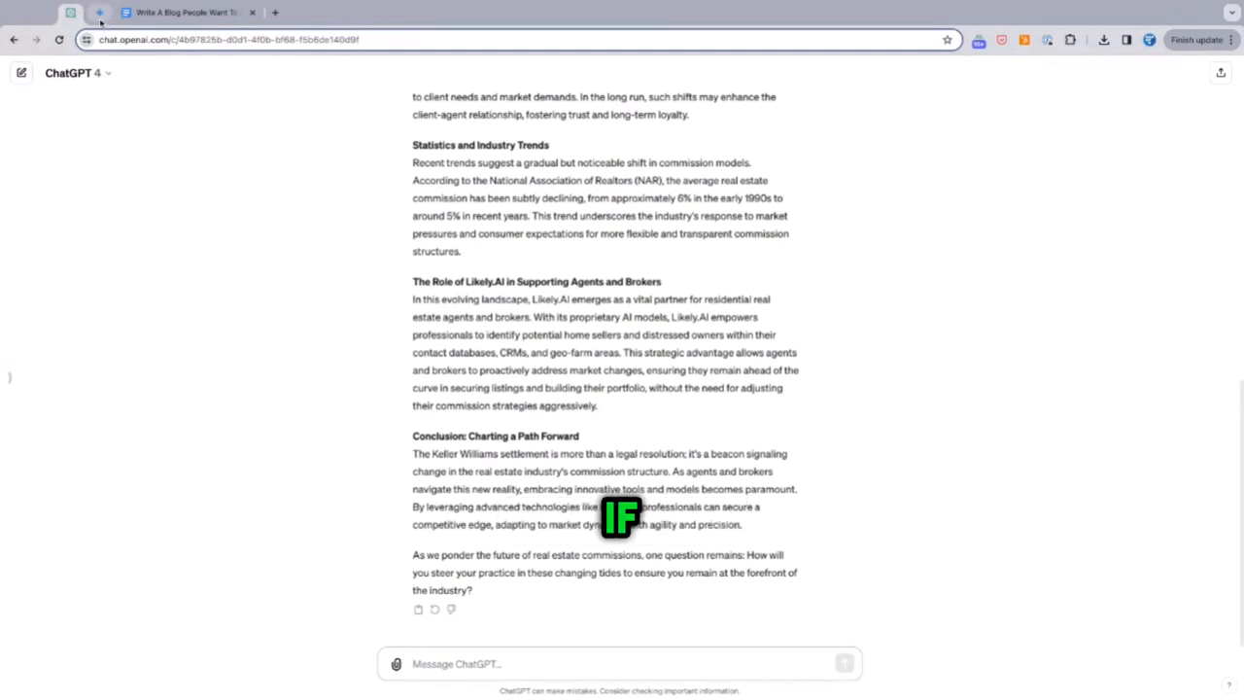
{"action": "left_click", "coordinate": [93, 17]}
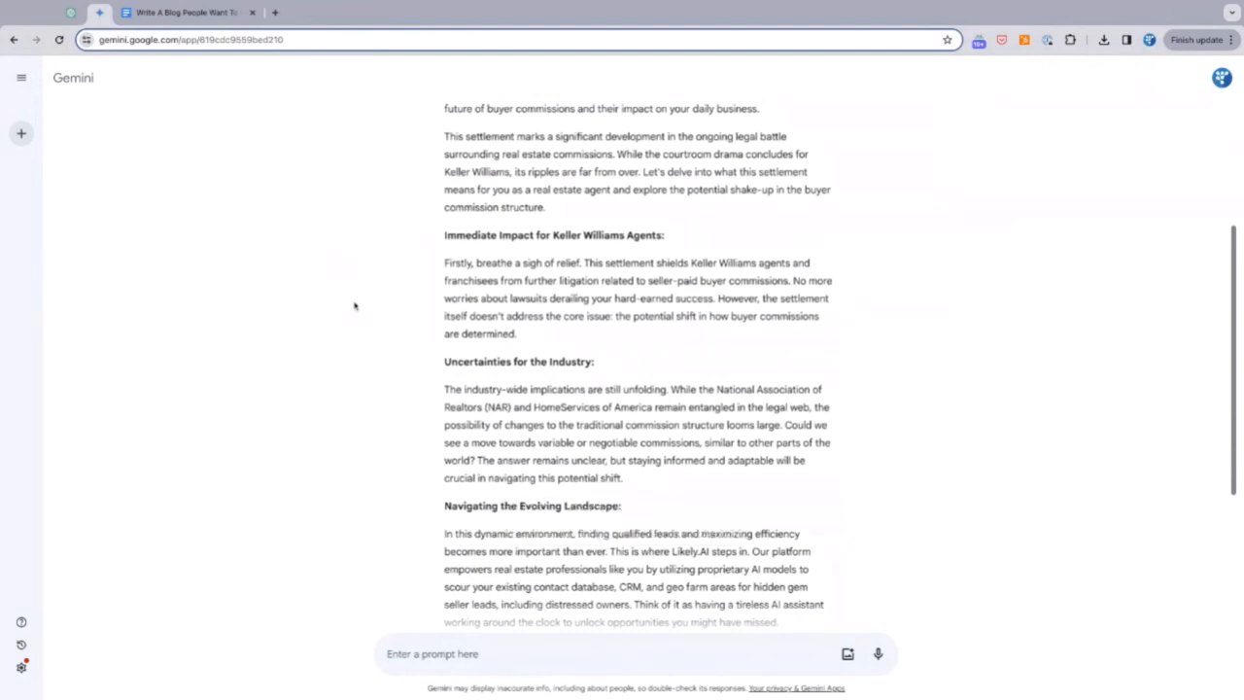